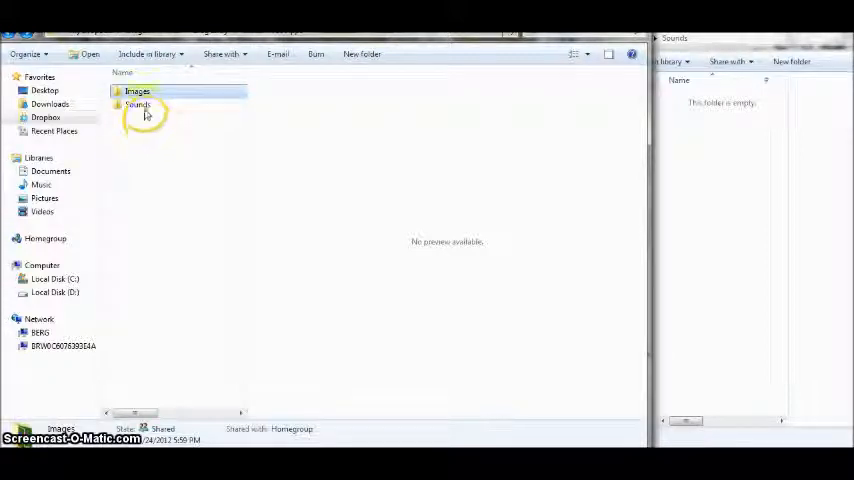
pyautogui.moveTo(137, 104)
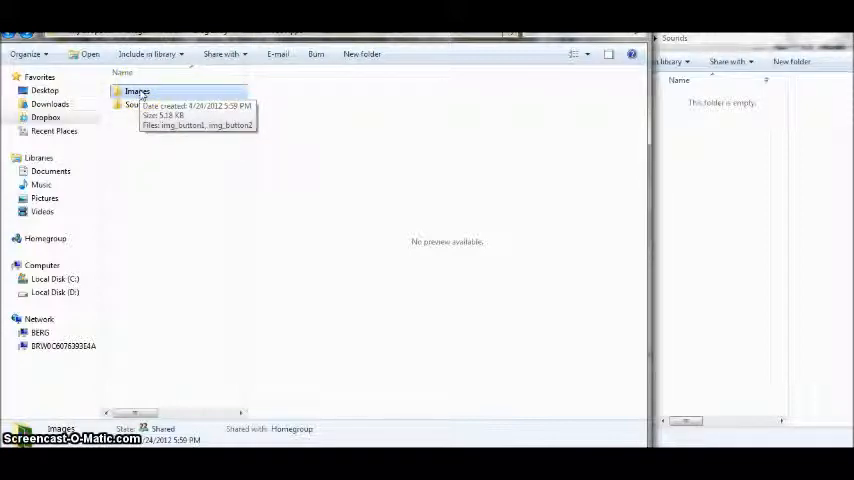
# Open the Images folder in Explorer to view img_button1 and img_button2.
pyautogui.doubleClick(137, 91)
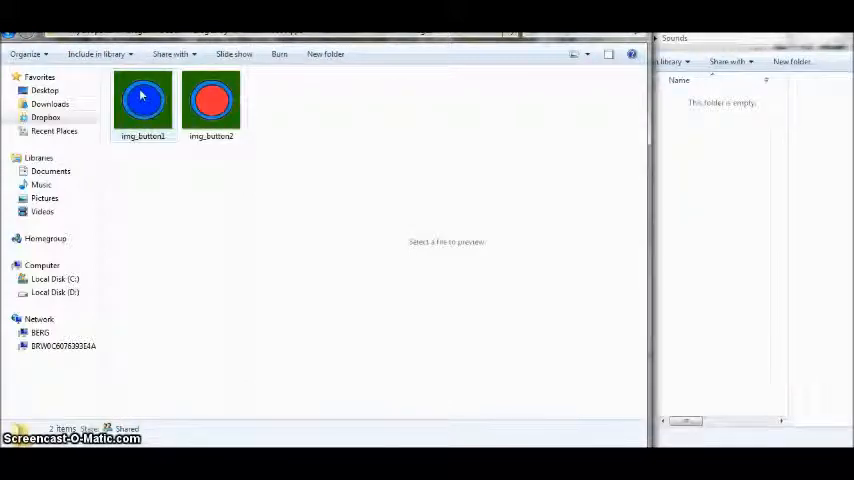
pyautogui.click(142, 100)
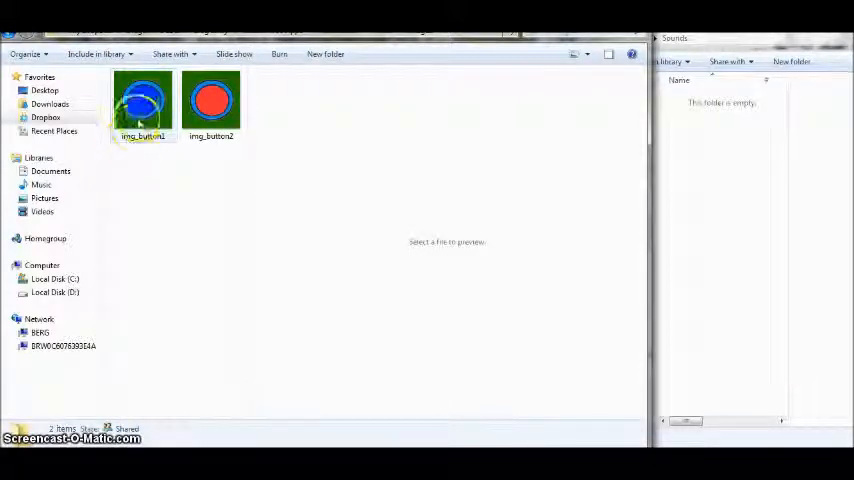
pyautogui.moveTo(211, 100)
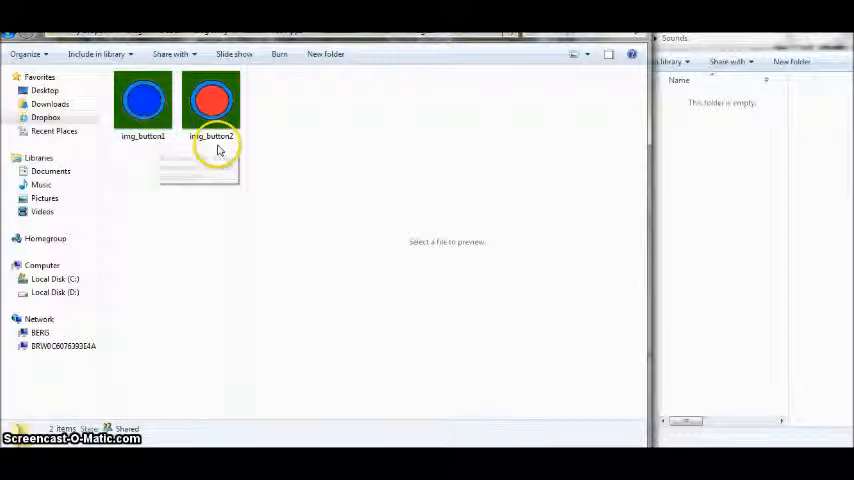
pyautogui.moveTo(222, 140)
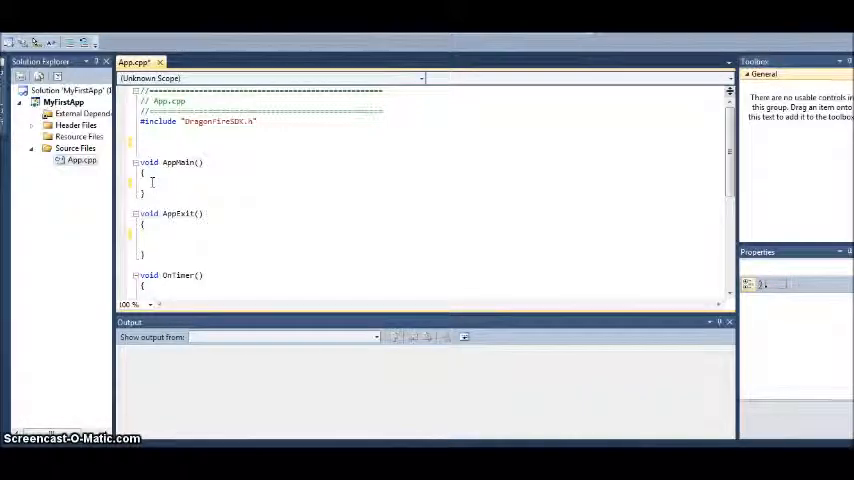
# Add PushButtonAdd("Images/img_button", 0, 0, Click, 0); inside AppMain.
pyautogui.write('Push()')
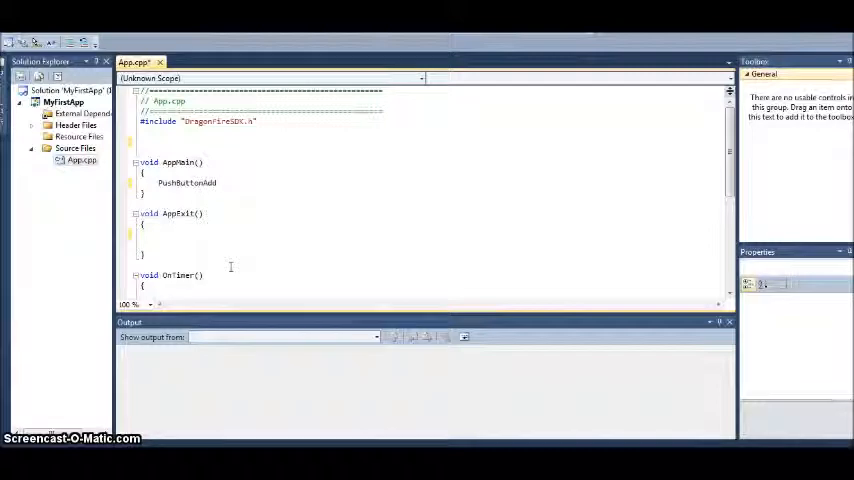
pyautogui.write('("')
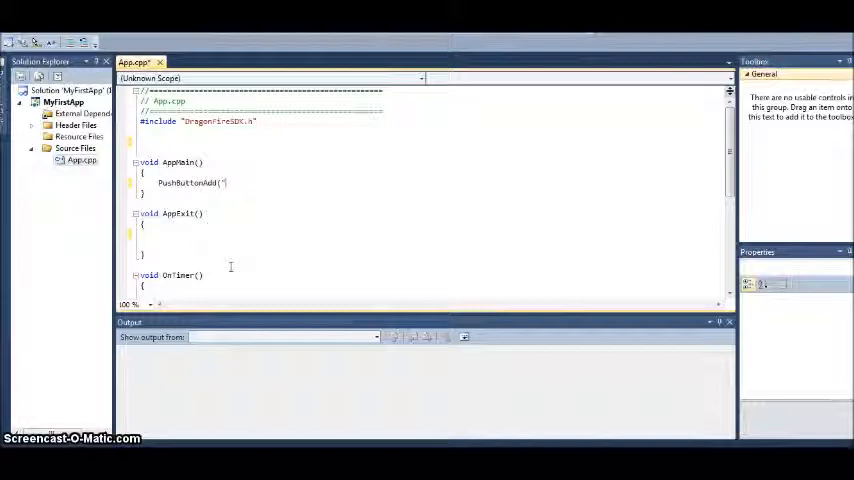
pyautogui.write('Ima')
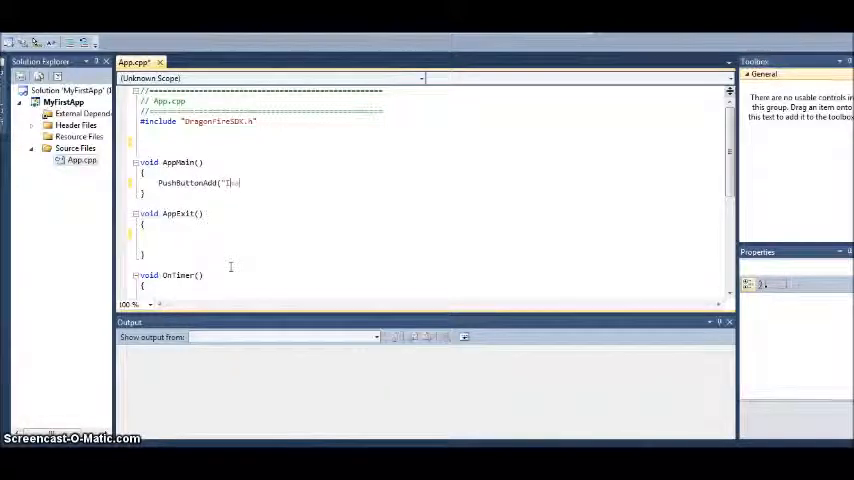
pyautogui.write('Images/')
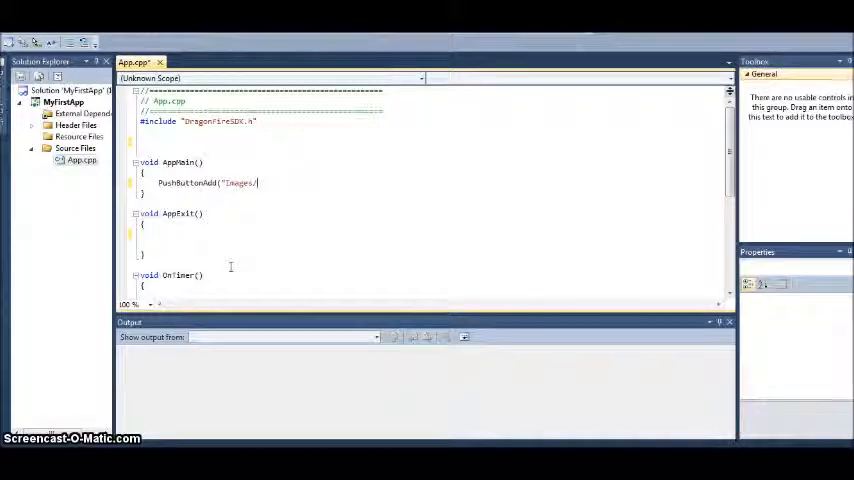
pyautogui.write('img_butto')
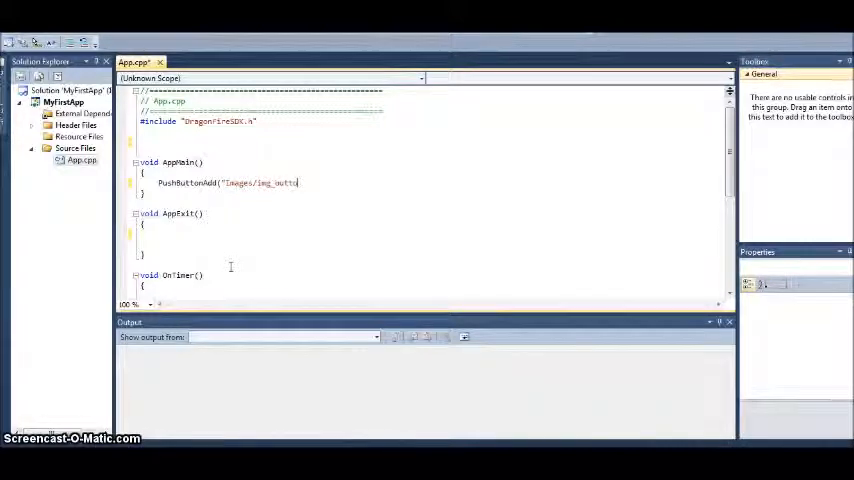
pyautogui.write('utton')
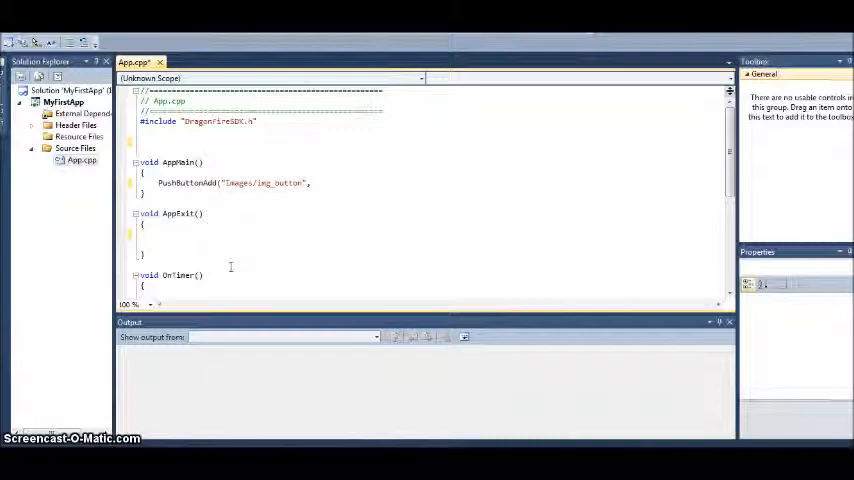
pyautogui.write(', 0,')
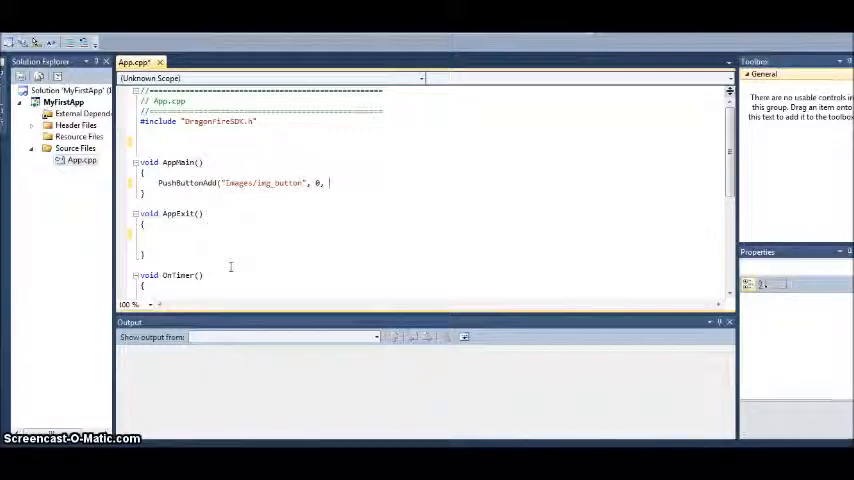
pyautogui.write('0,')
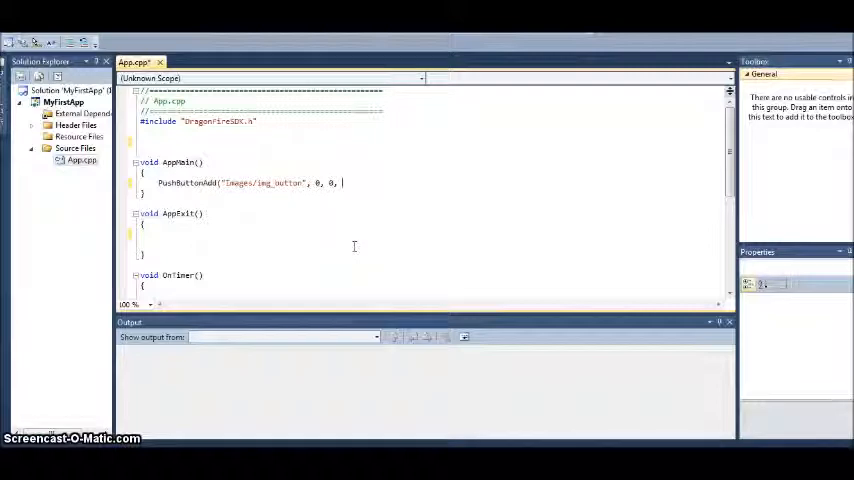
pyautogui.write('Click,')
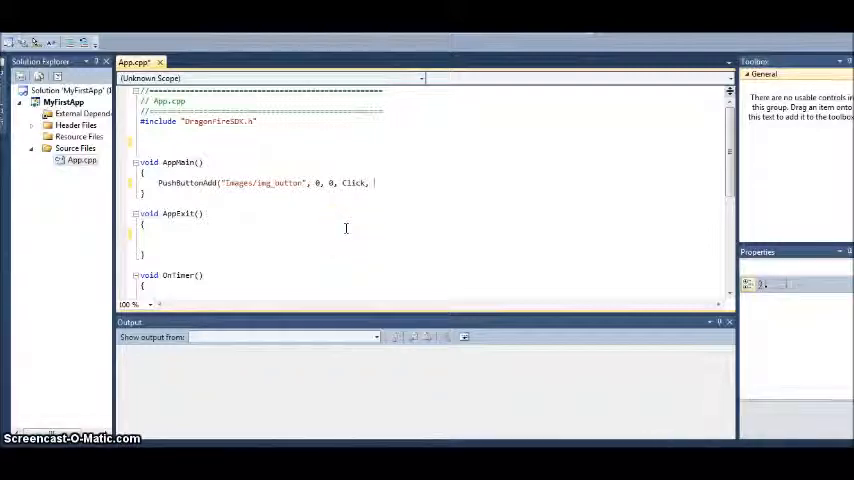
pyautogui.write('0)')
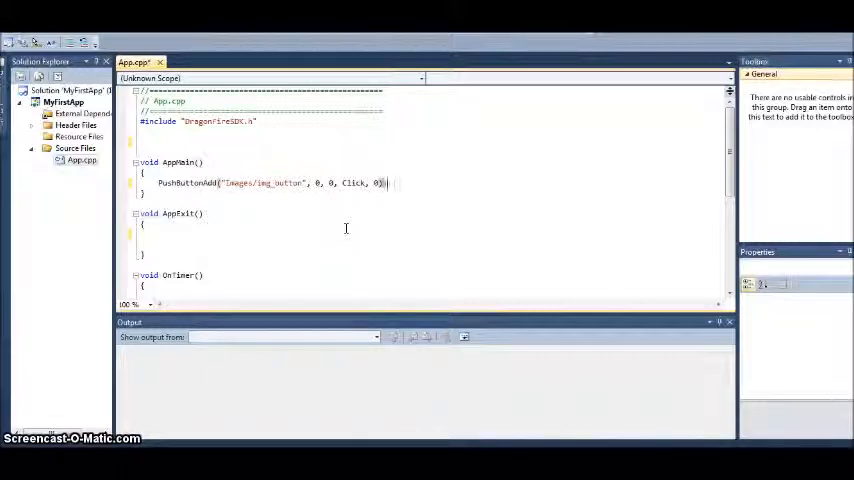
pyautogui.write(';')
pyautogui.click(425, 141)
pyautogui.write('int Click(')
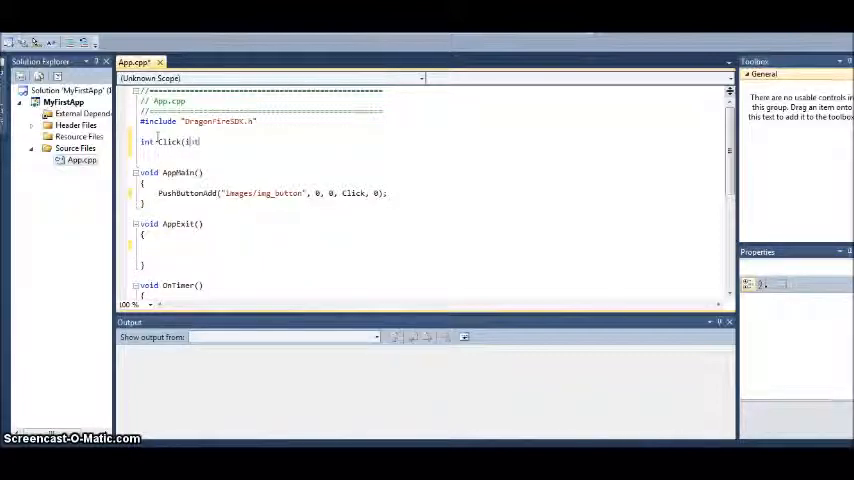
# Write int Click(int id) above AppMain and begin a SoundPlay call in its body.
pyautogui.write('int id)')
pyautogui.write('{')
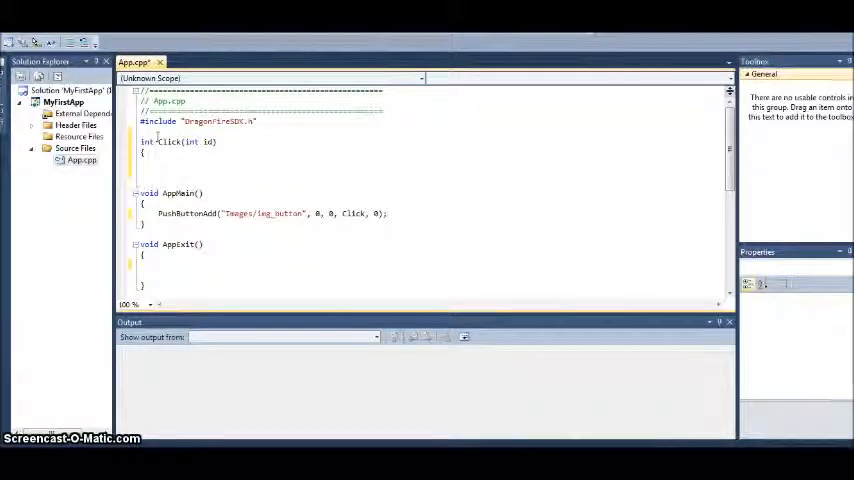
pyautogui.write('s')
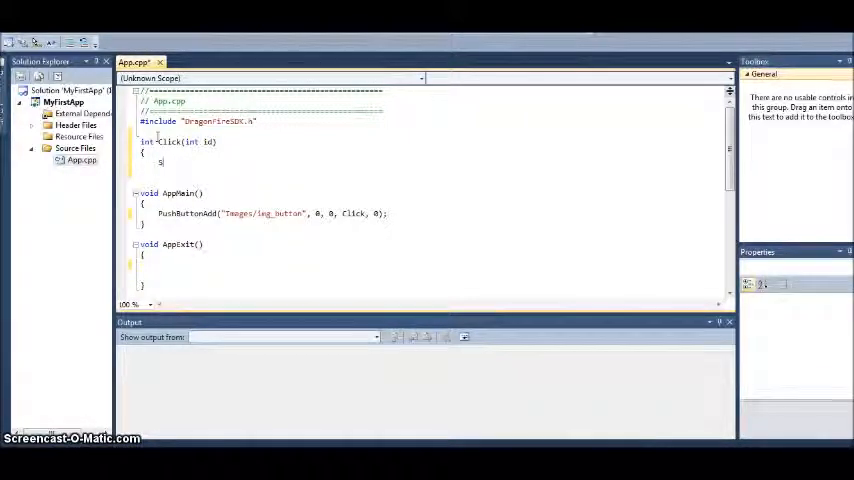
pyautogui.write('oundPlay(')
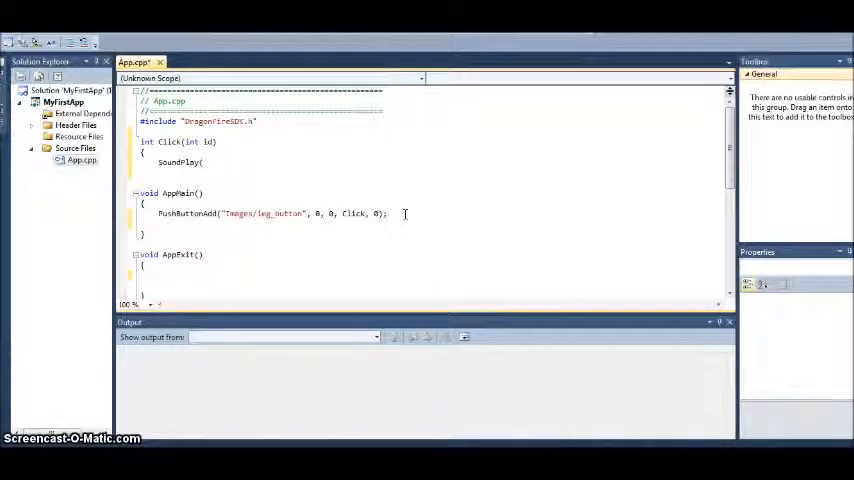
# Load soundeffect=SoundAdd("Sounds/sound.snd") in AppMain; Click plays soundeffect and returns (0).
pyautogui.write('SoundAdd(')
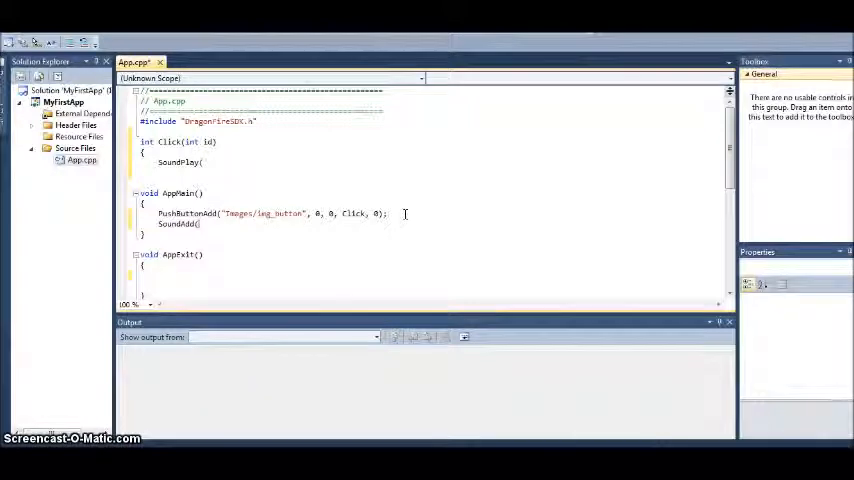
pyautogui.write('Sounds/sound.snd");')
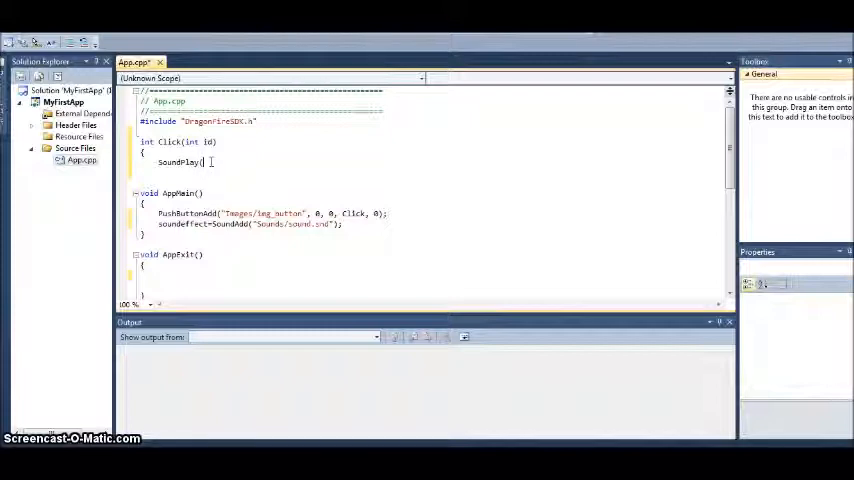
pyautogui.write('s')
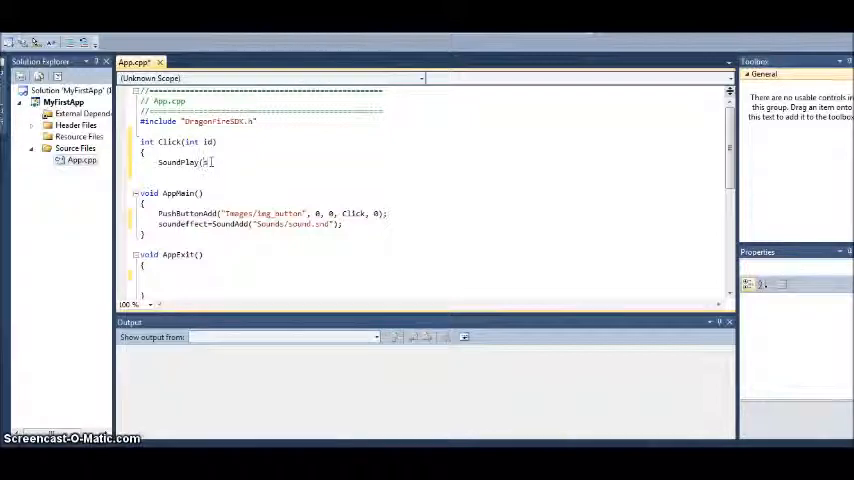
pyautogui.write('oundeffect);')
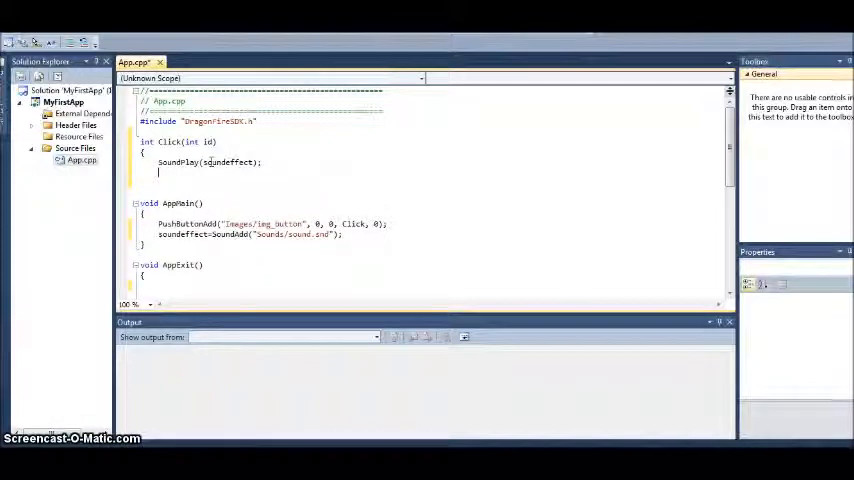
pyautogui.write('return')
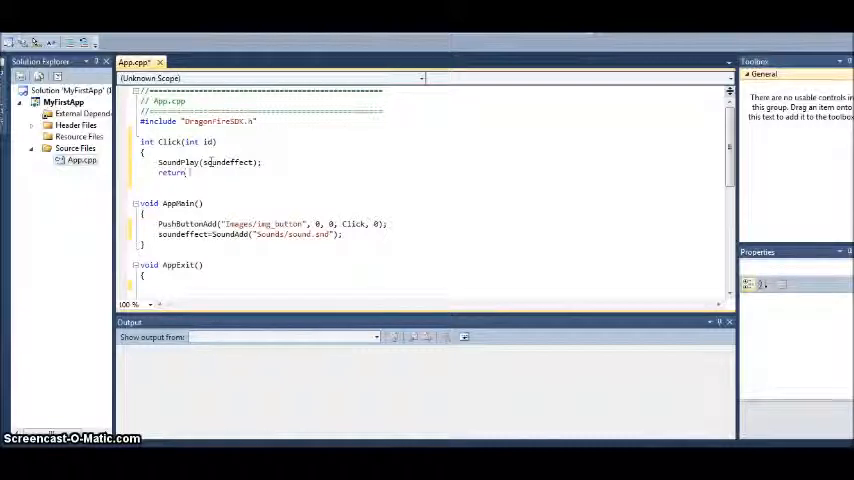
pyautogui.write('(0);')
pyautogui.click(425, 182)
pyautogui.write('}')
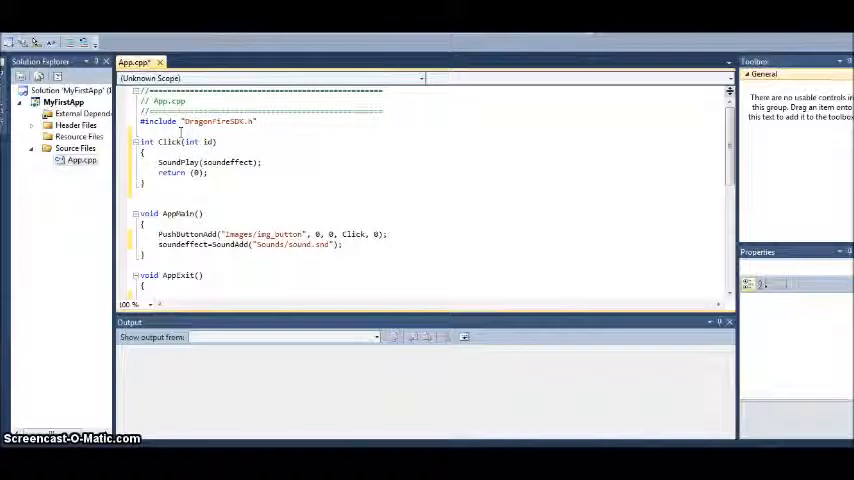
# Type int soundeffect; above the Click function.
pyautogui.write('int soun')
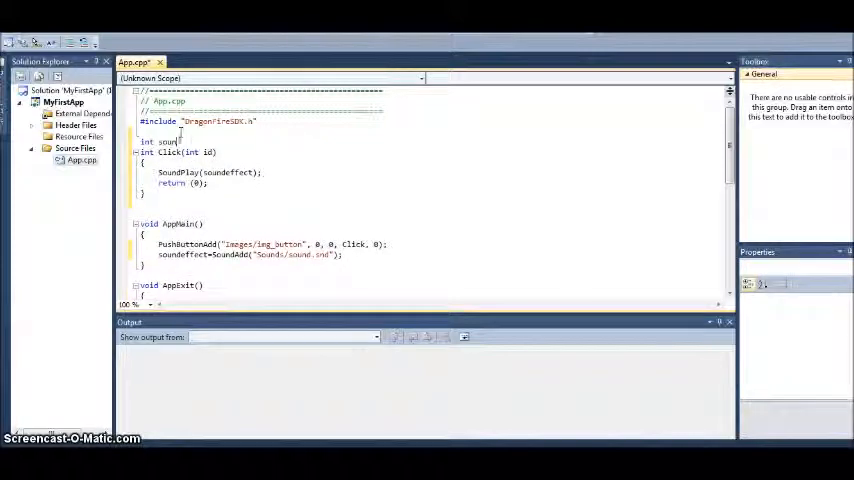
pyautogui.write('deffect;')
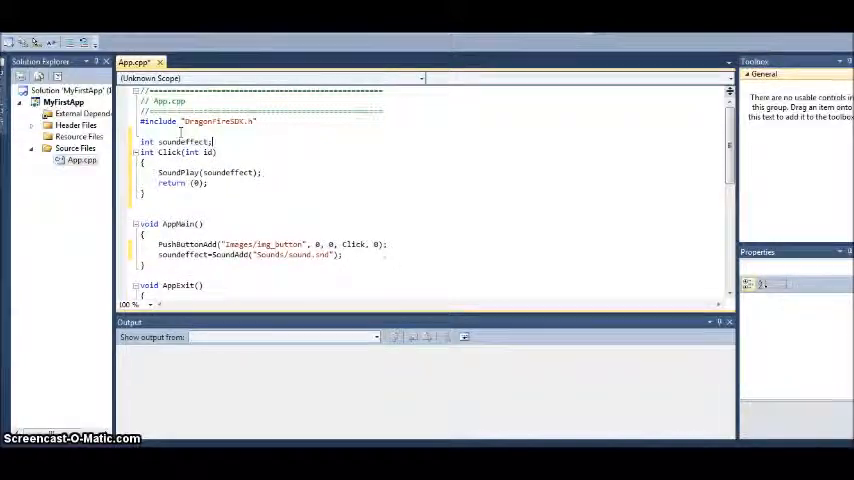